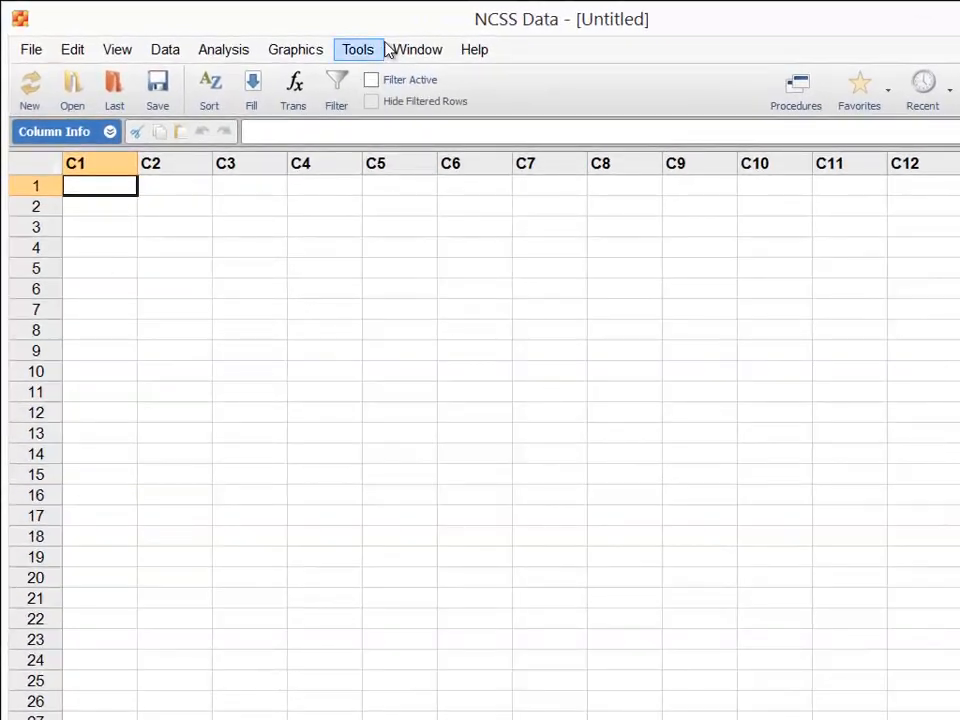
Open the Probability Calculator from the Tools > Calculators menu
click(357, 49)
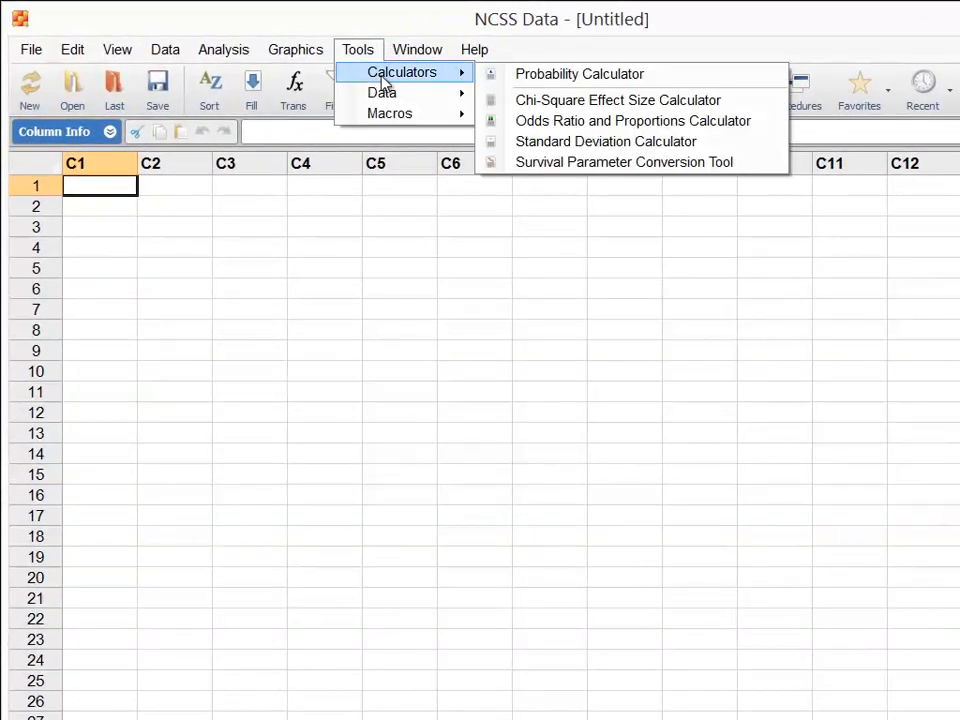
click(579, 73)
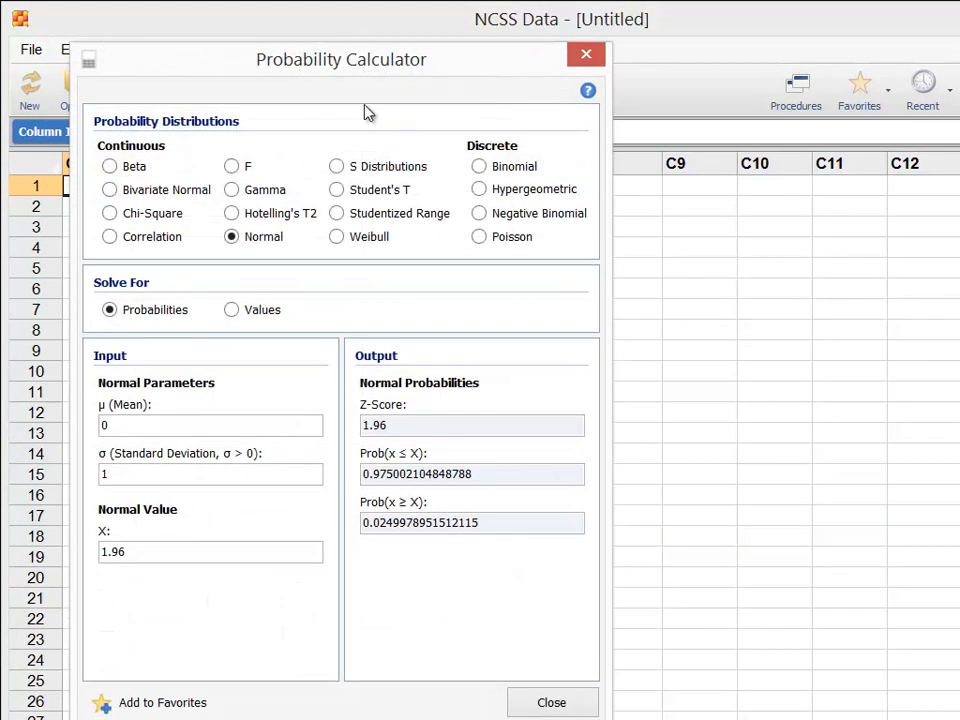
Preview the Beta, Gamma, Normal and Chi-Square distributions, then settle on Binomial
click(109, 166)
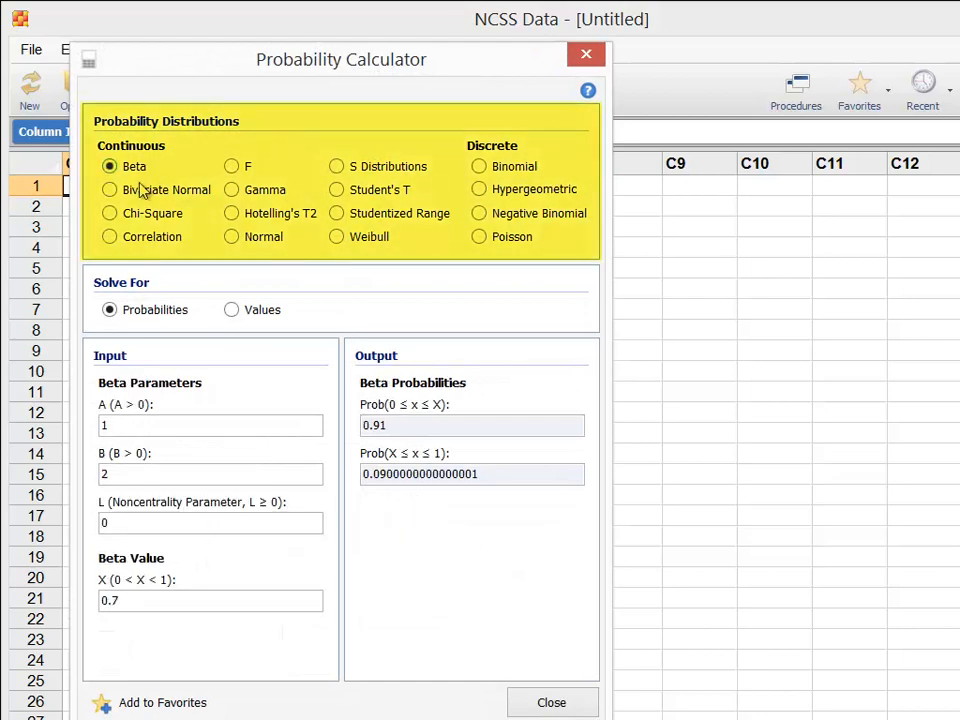
click(109, 213)
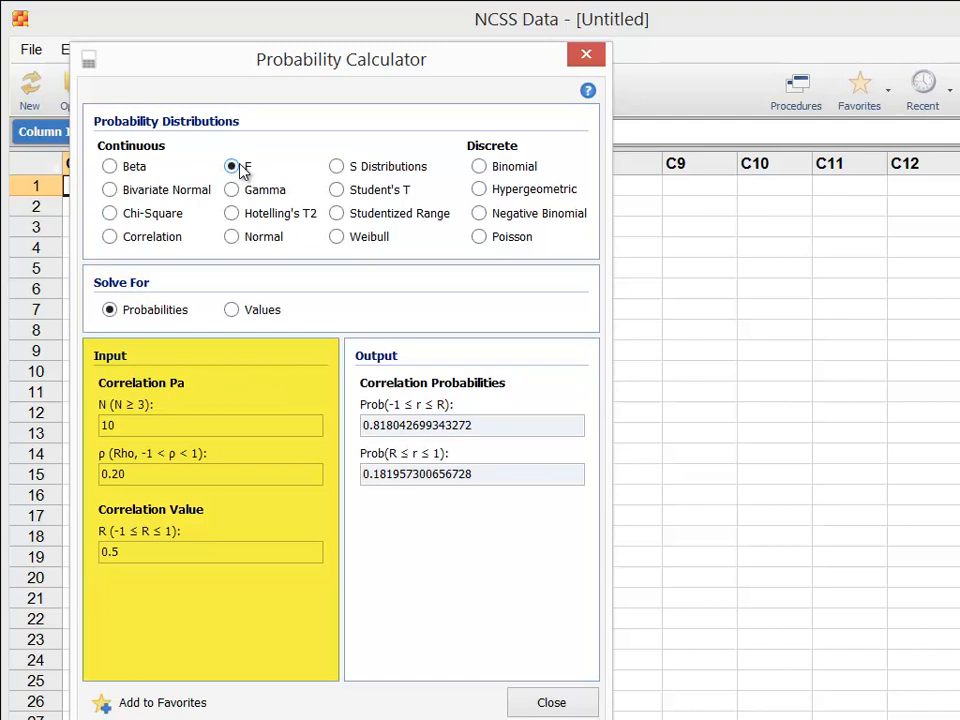
click(231, 189)
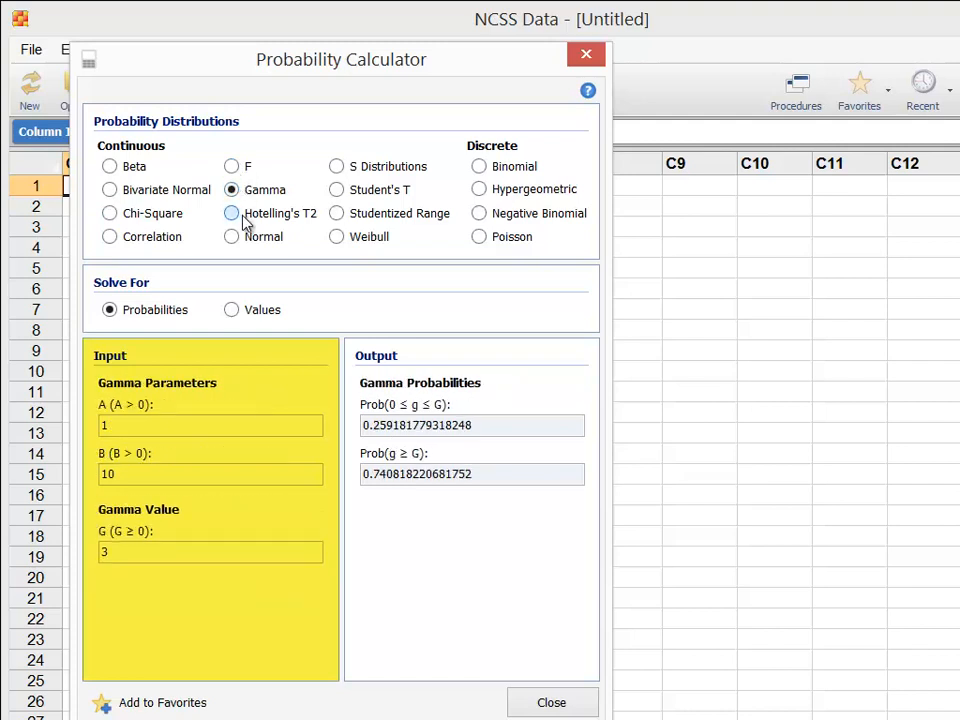
click(231, 236)
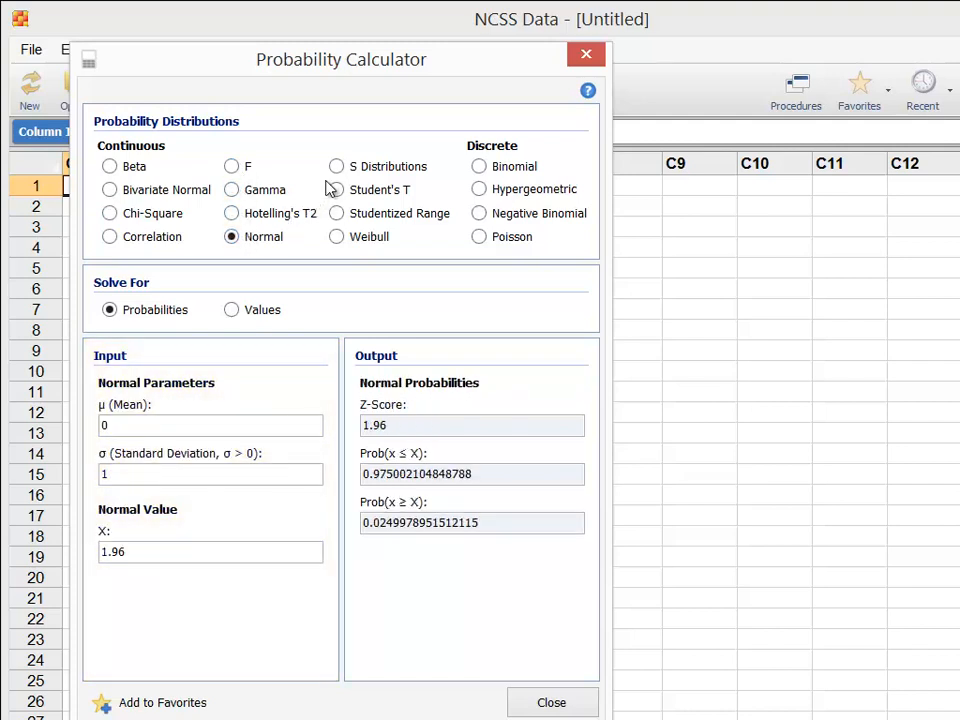
click(479, 166)
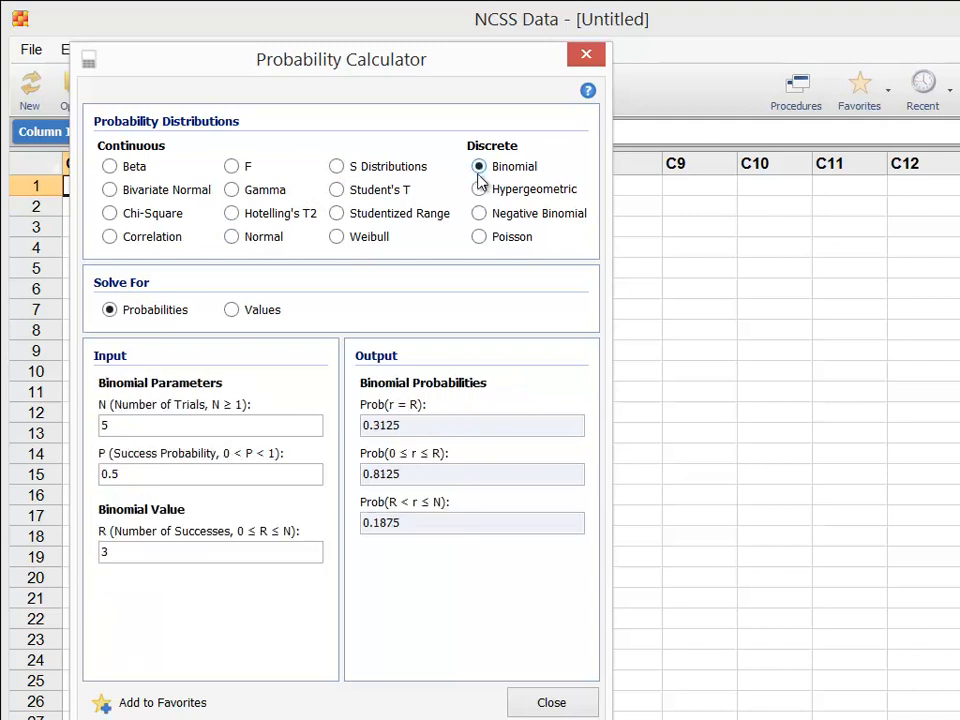
click(231, 236)
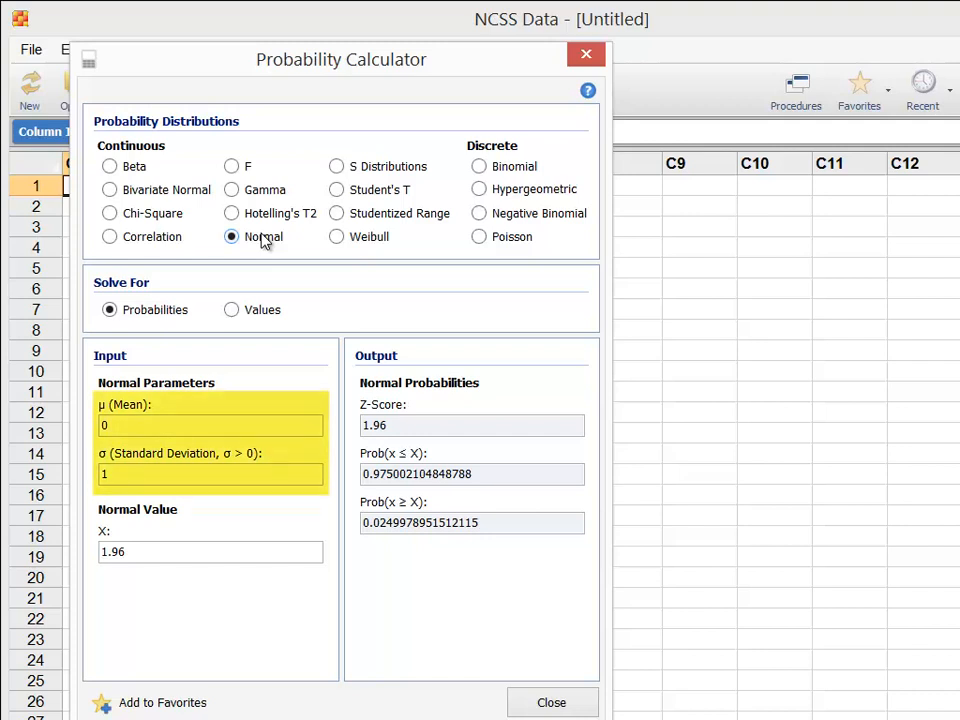
click(109, 213)
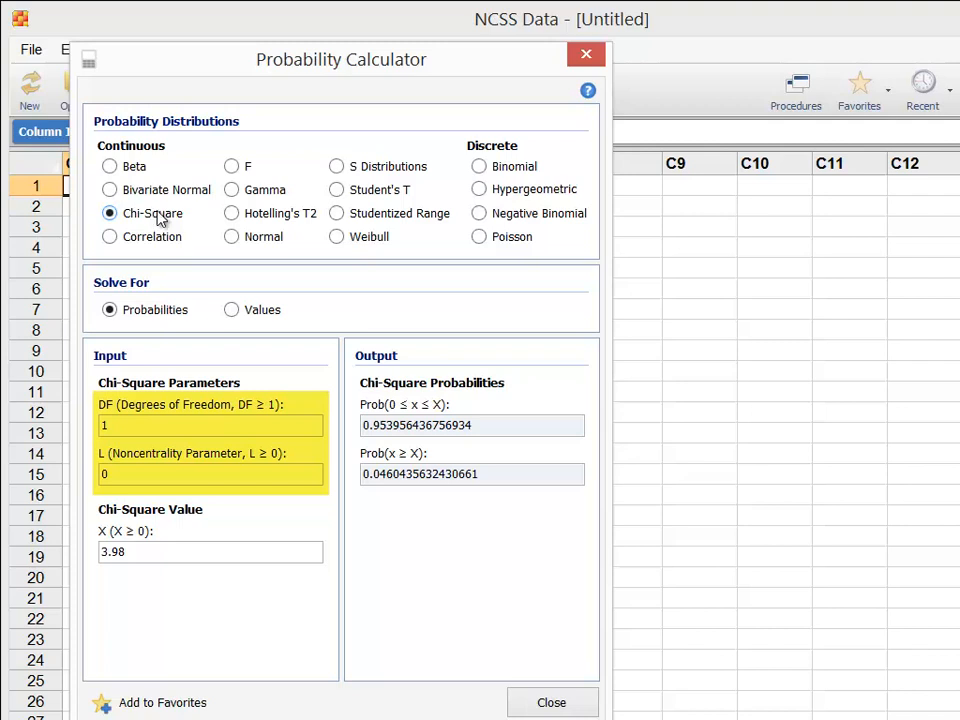
click(479, 166)
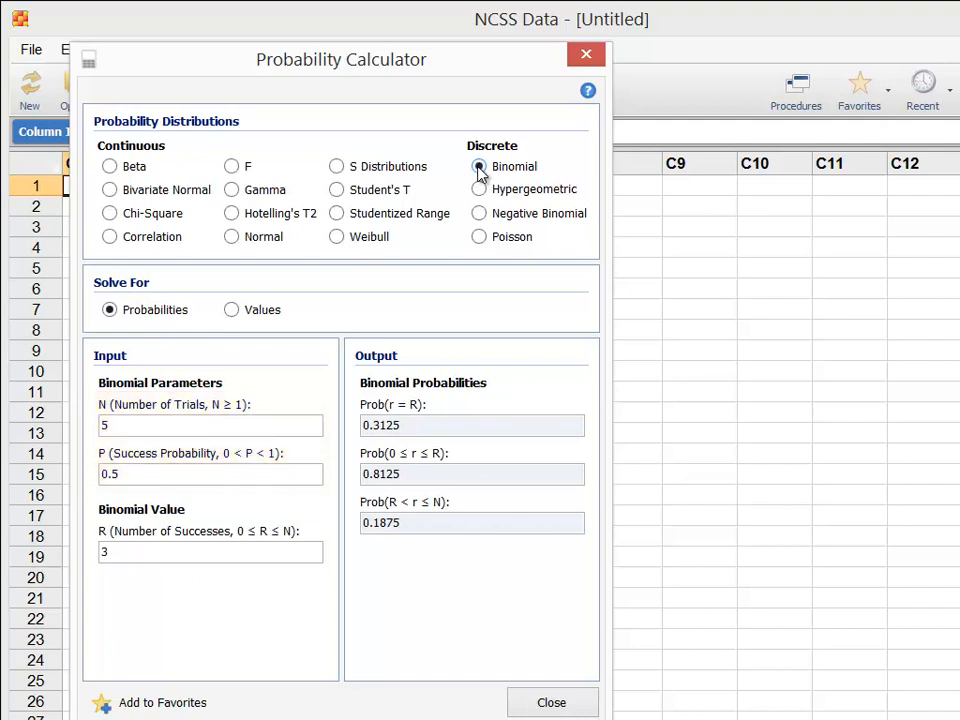
mouse_move(432, 205)
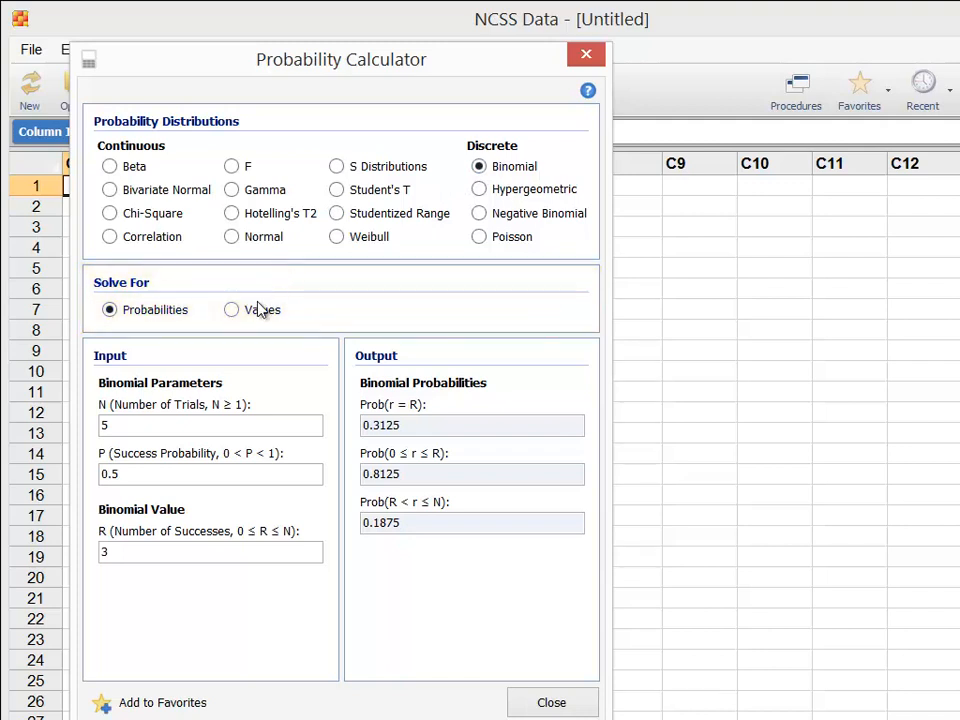
click(231, 309)
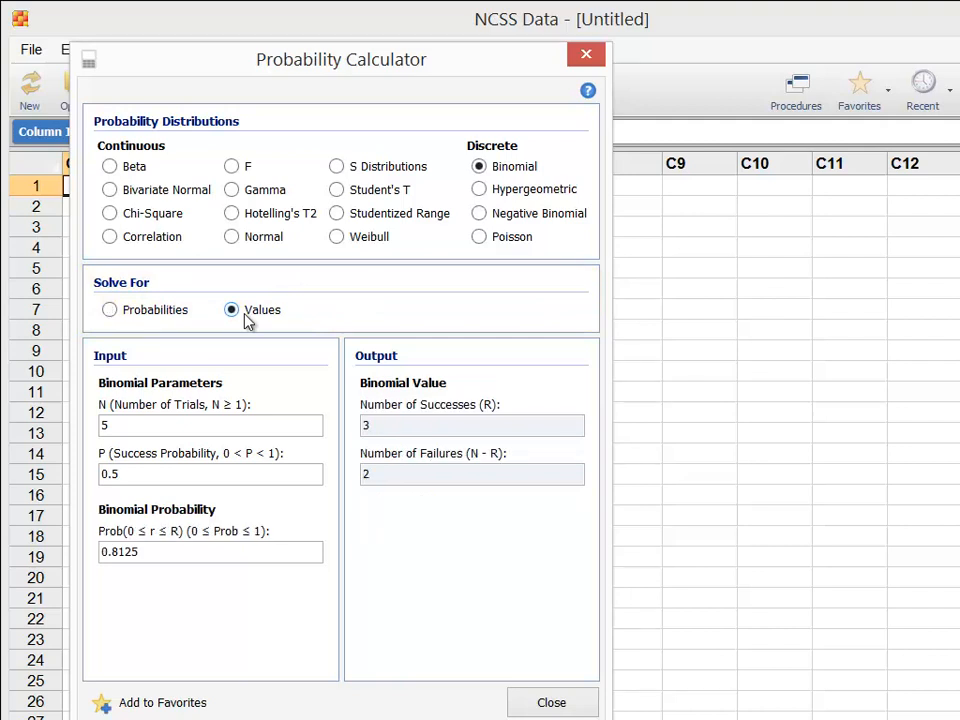
click(109, 309)
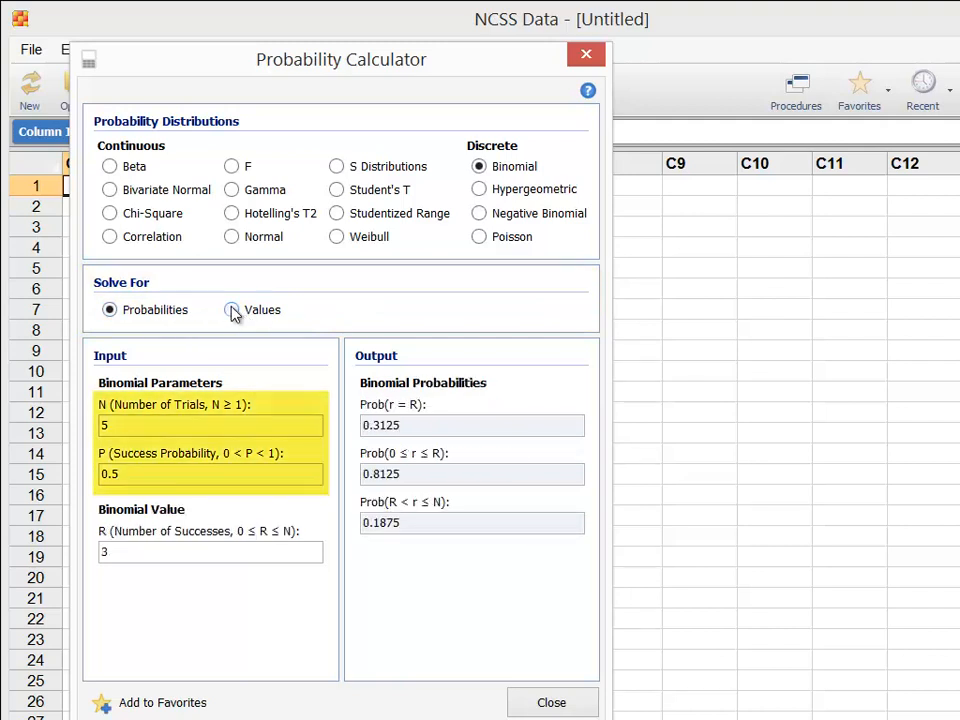
click(231, 309)
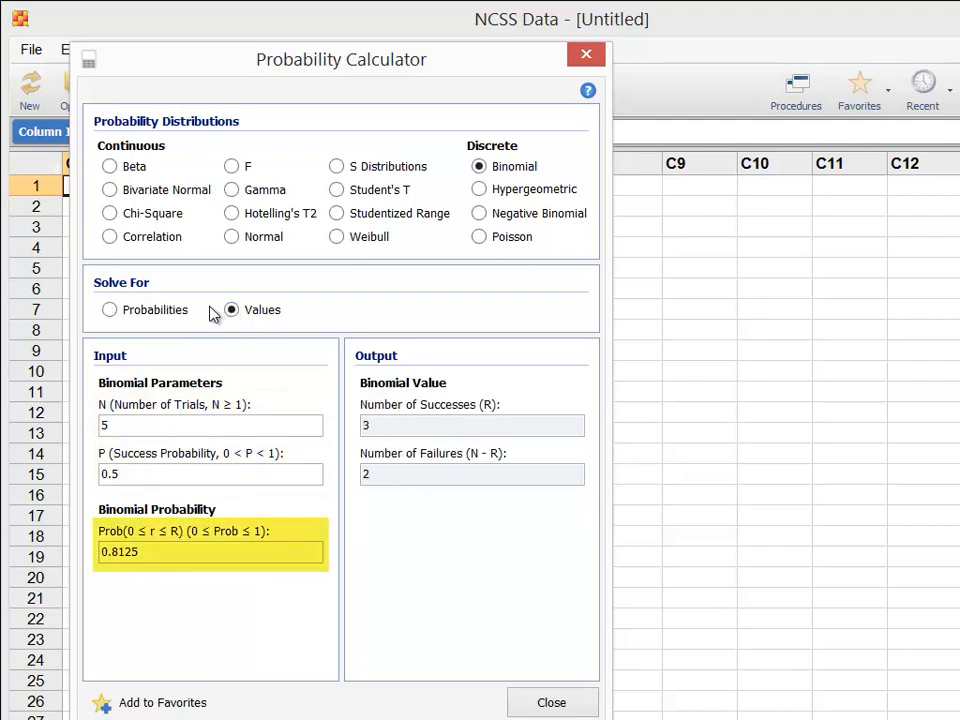
click(109, 309)
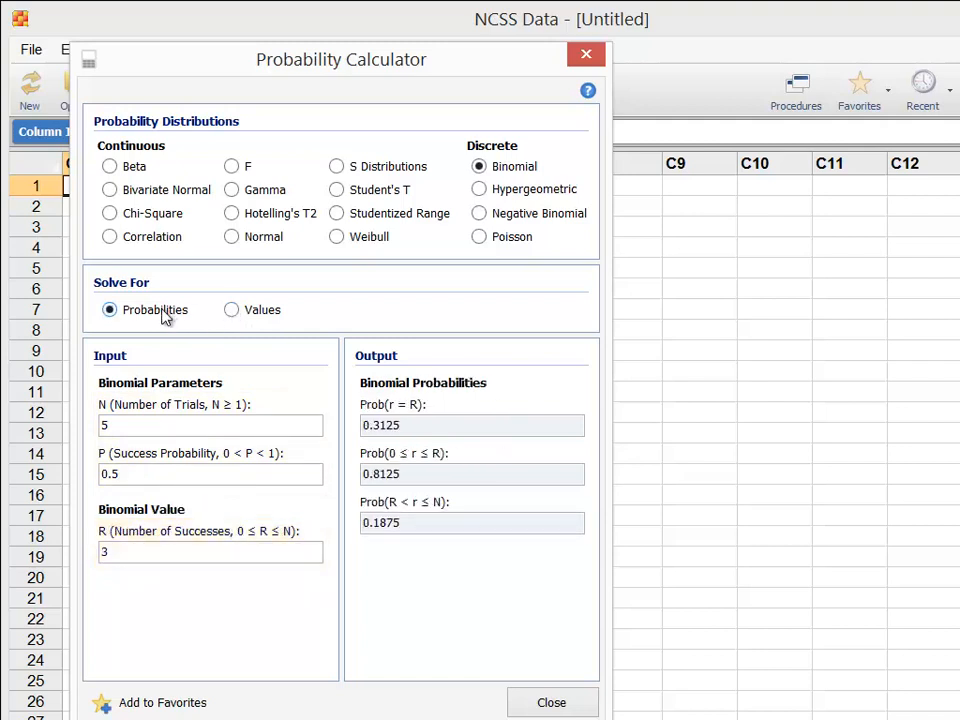
click(210, 425)
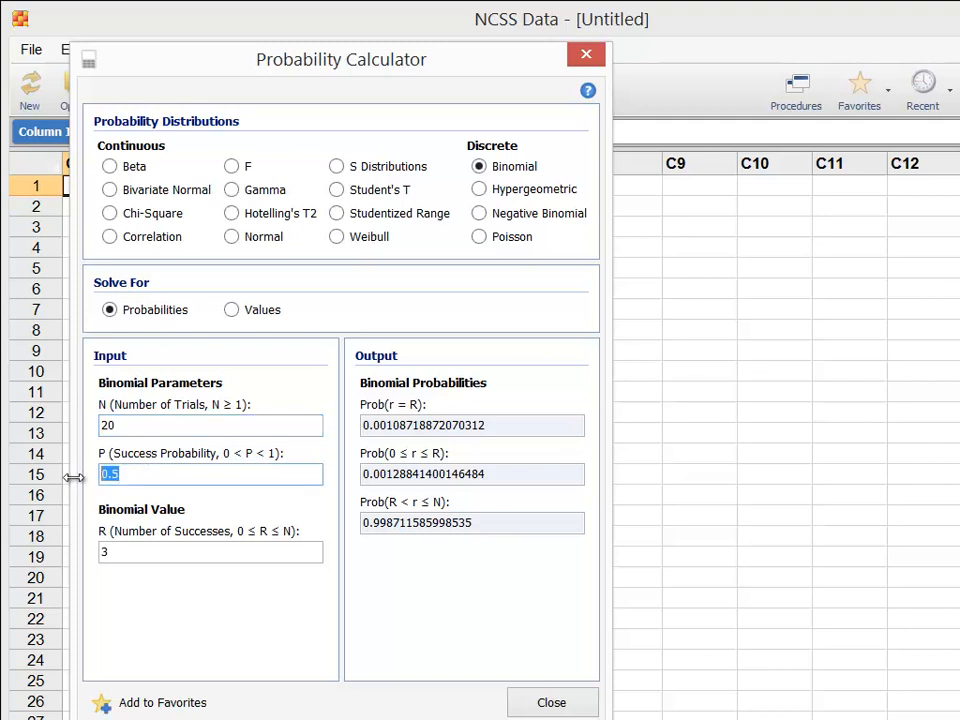
Set success probability to 0.2 and number of successes to 5
text(0.2)
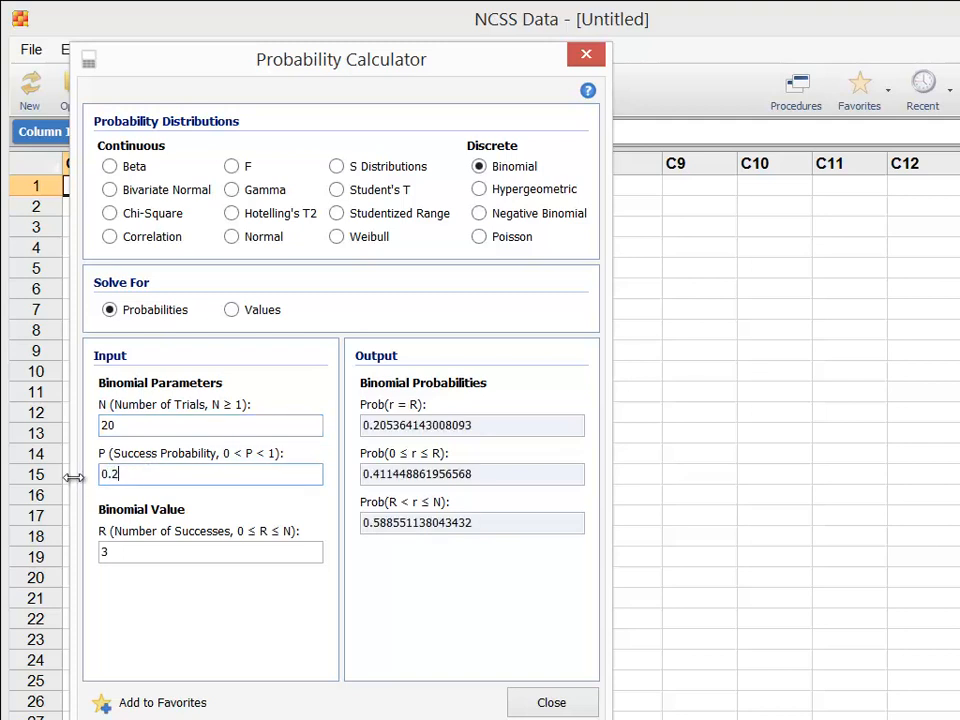
mouse_move(82, 528)
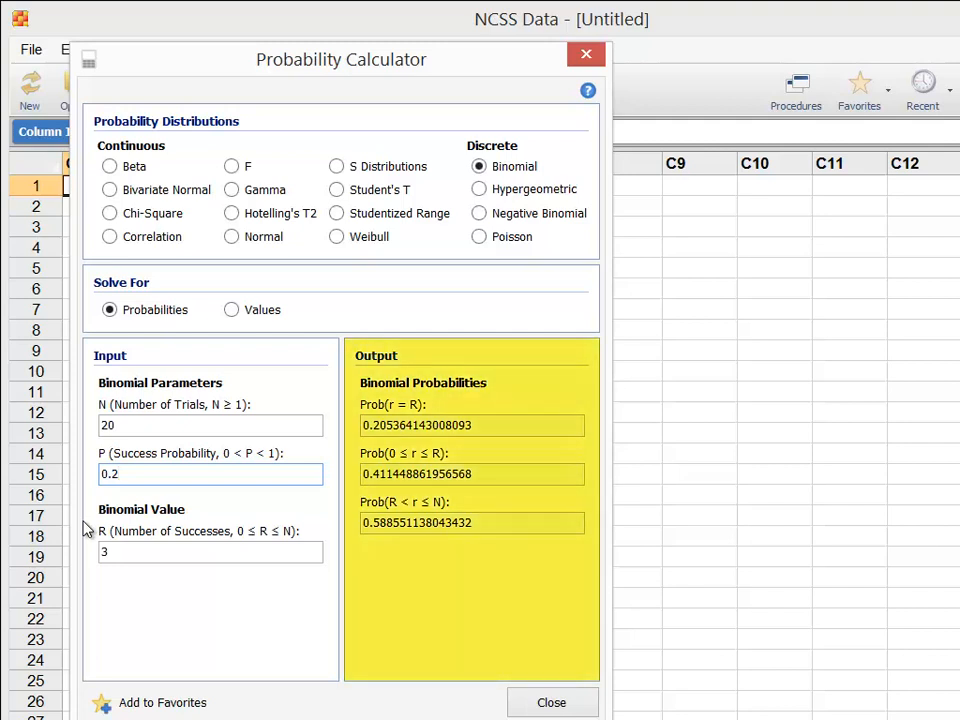
click(210, 551)
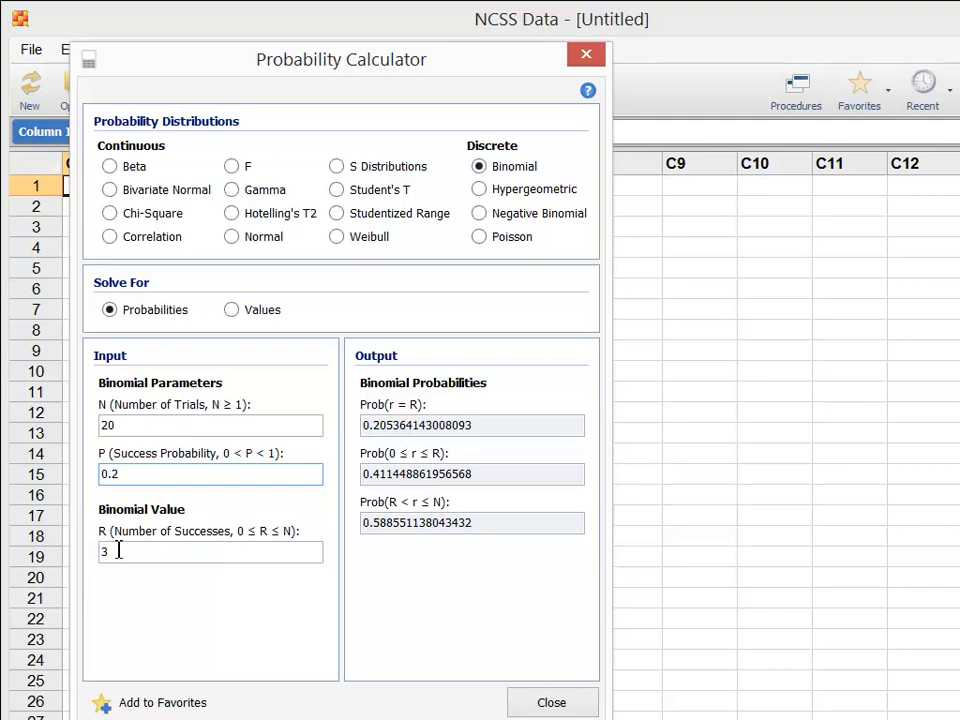
triple_click(210, 551)
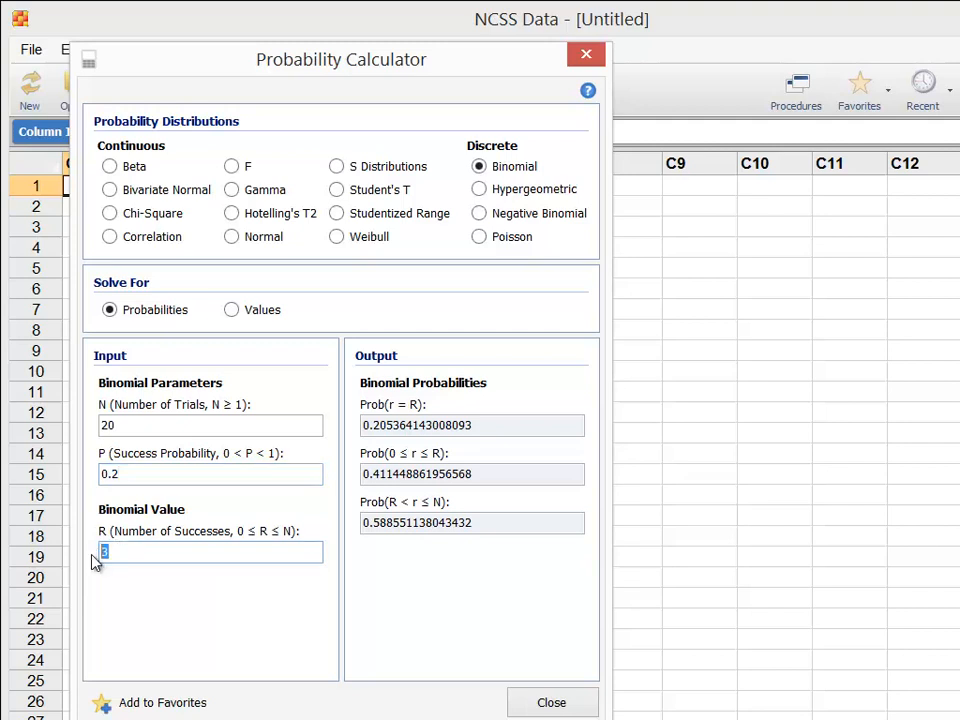
text(5)
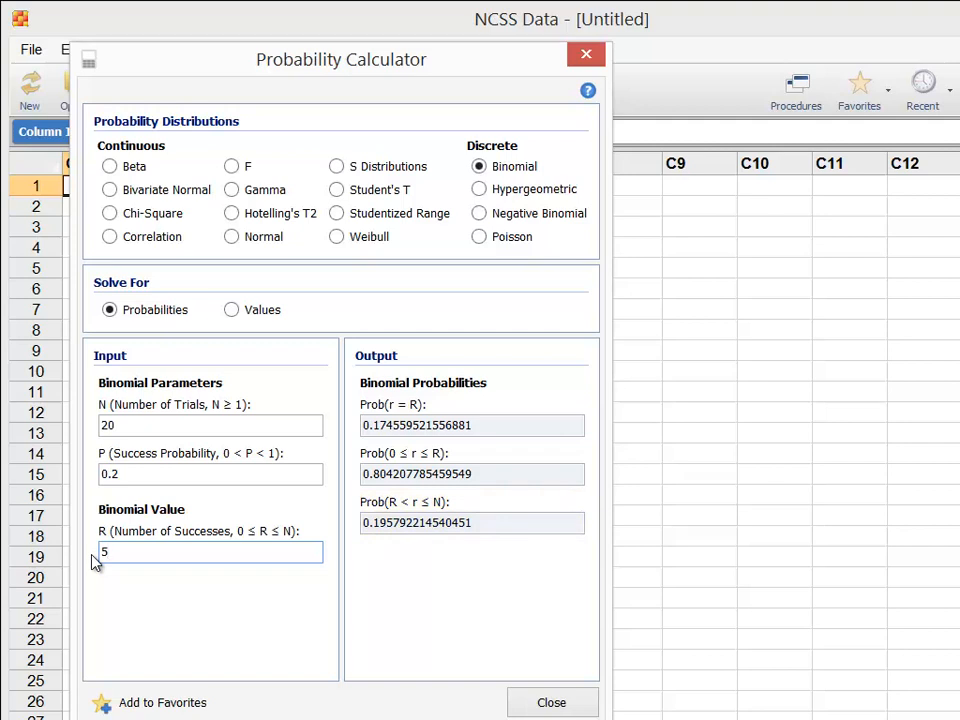
mouse_move(225, 335)
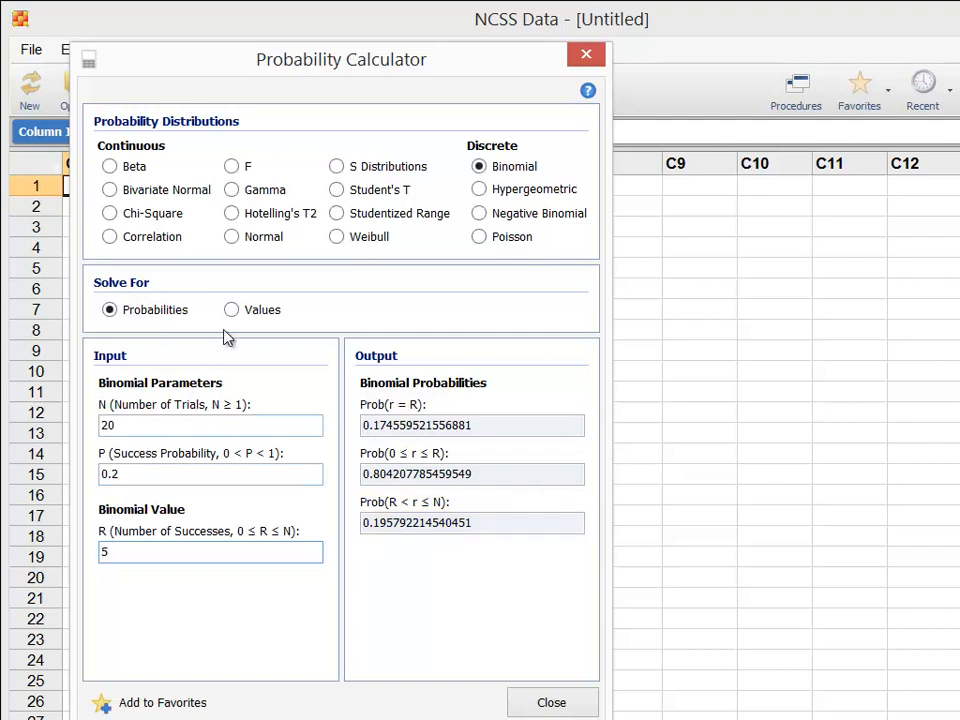
Switch to solving for values and select the cumulative probability for replacement with 0.804
click(231, 309)
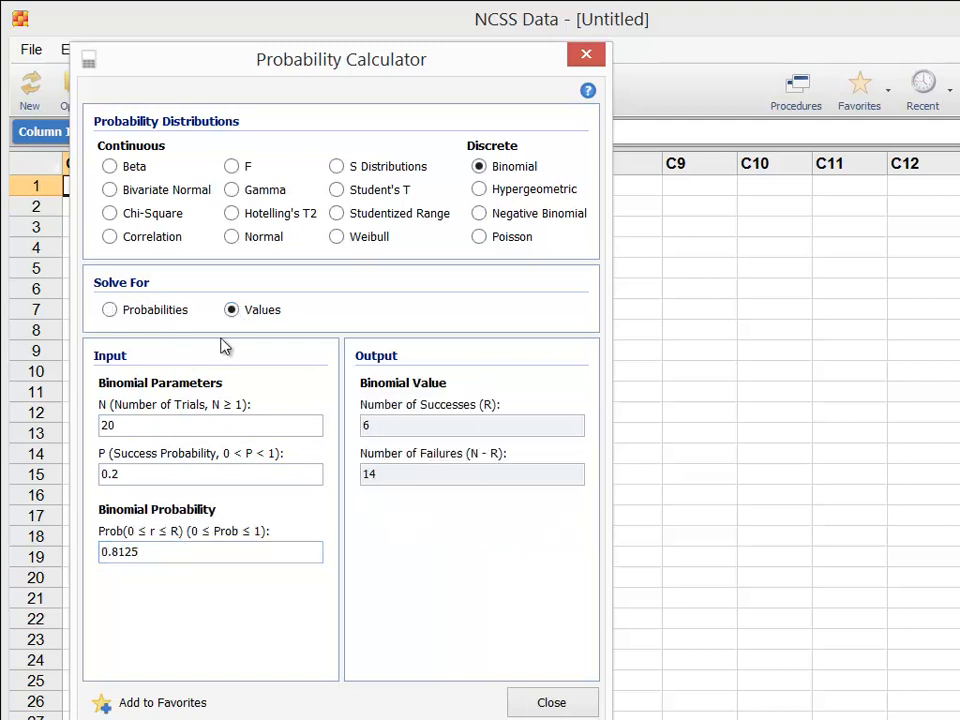
mouse_move(216, 357)
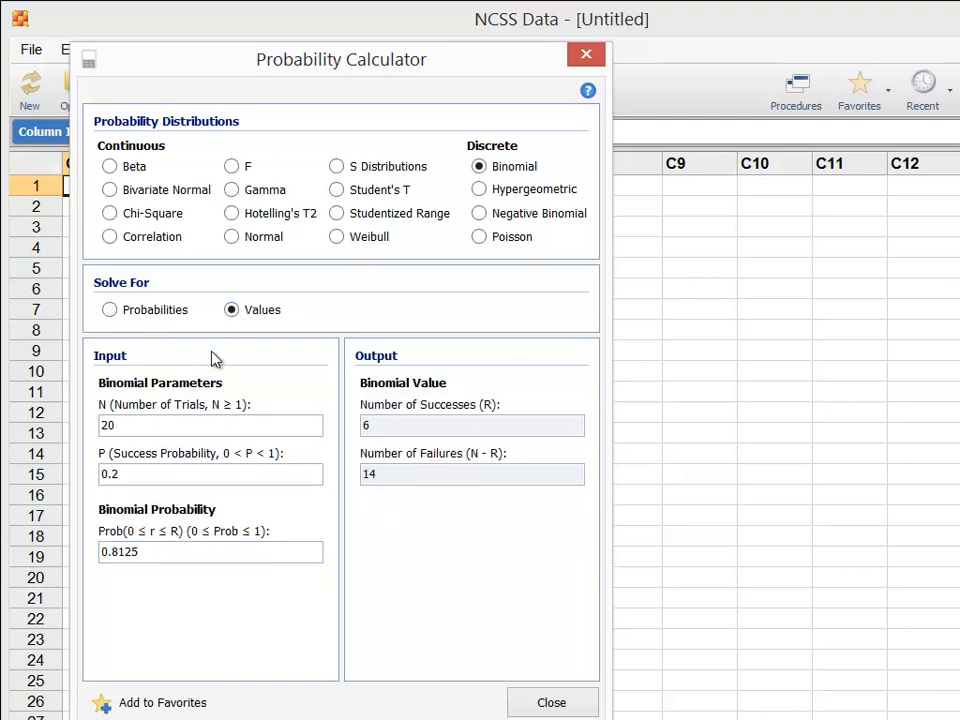
double_click(120, 551)
text(0.804)
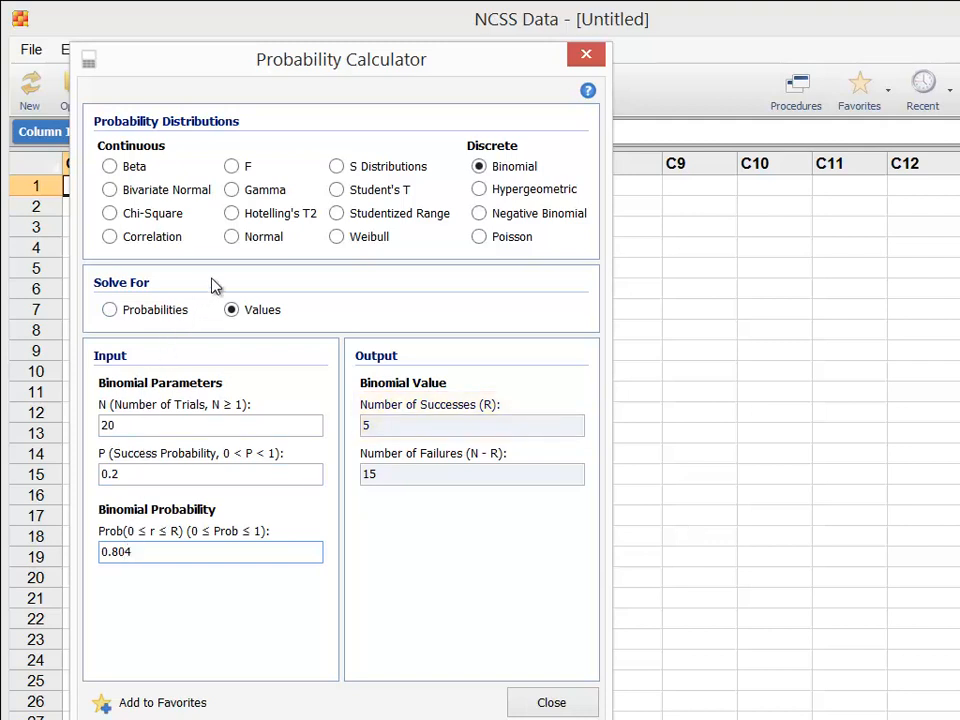
Switch to the Normal distribution and change the probability from 0.05 to 0.025
click(231, 236)
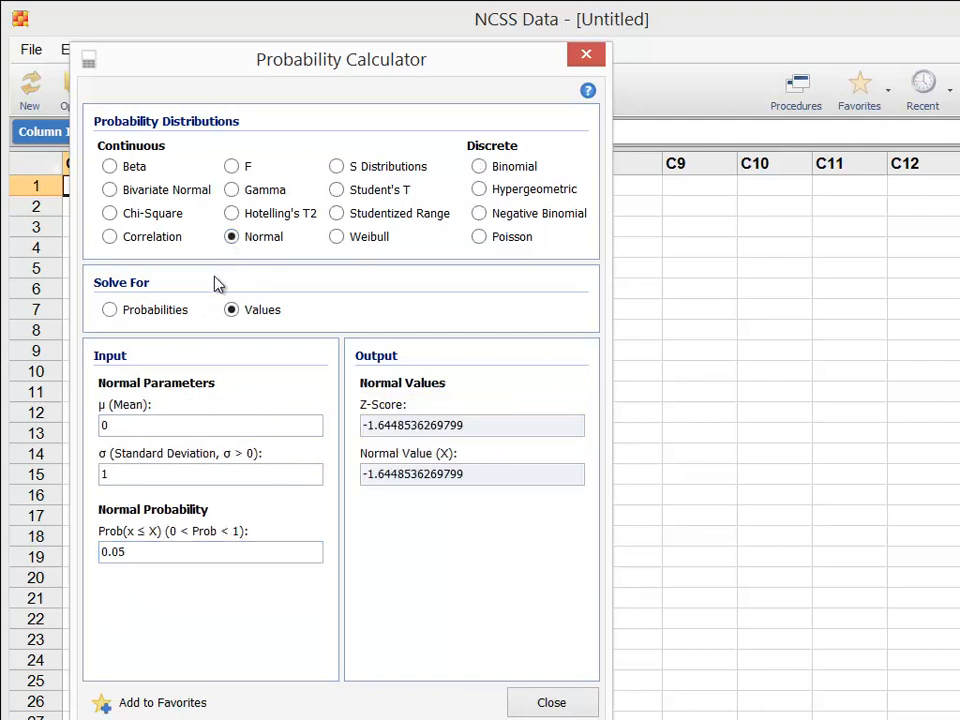
mouse_move(200, 298)
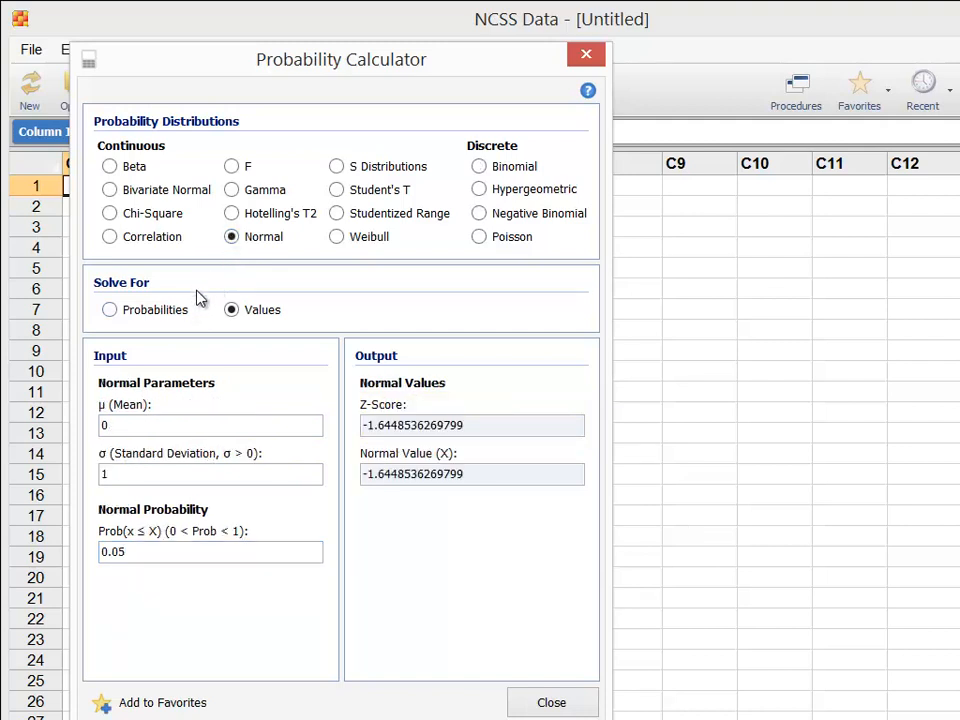
mouse_move(207, 370)
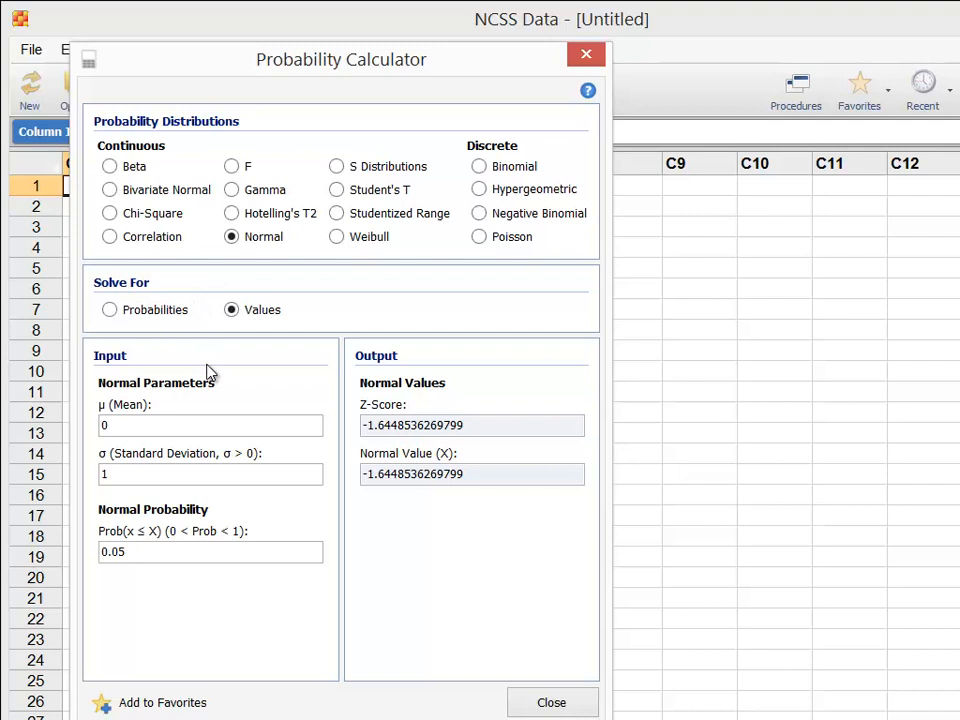
click(210, 551)
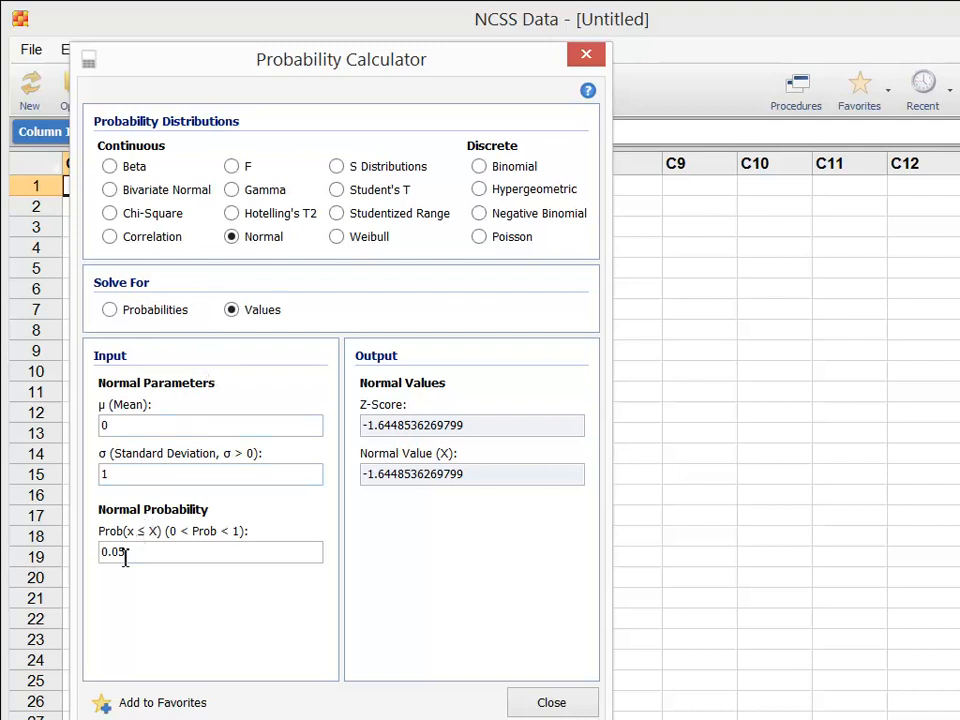
text(25)
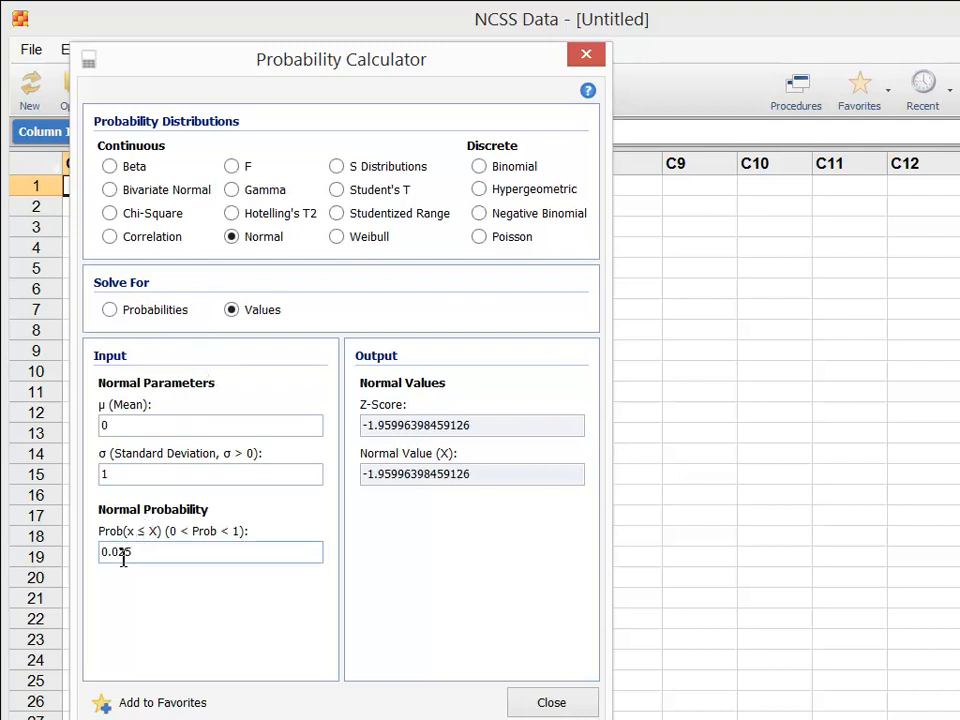